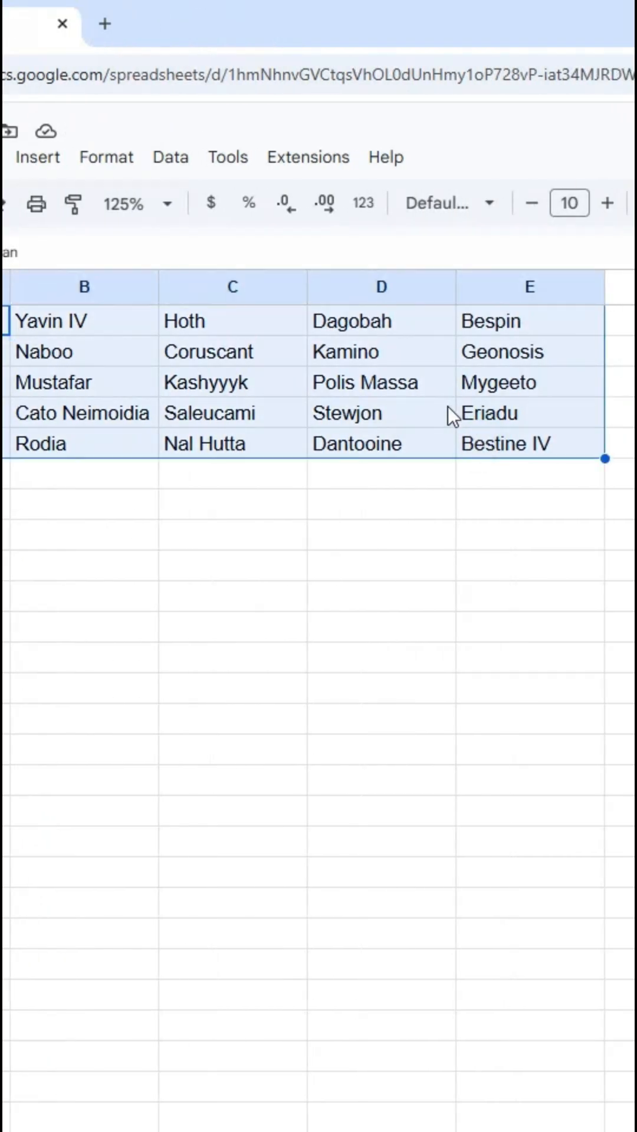
- Enter =TOCOL(OFFSET(D3,-1,-1,3,3)) in A7 to list the nine surrounding planets in one column
click(380, 383)
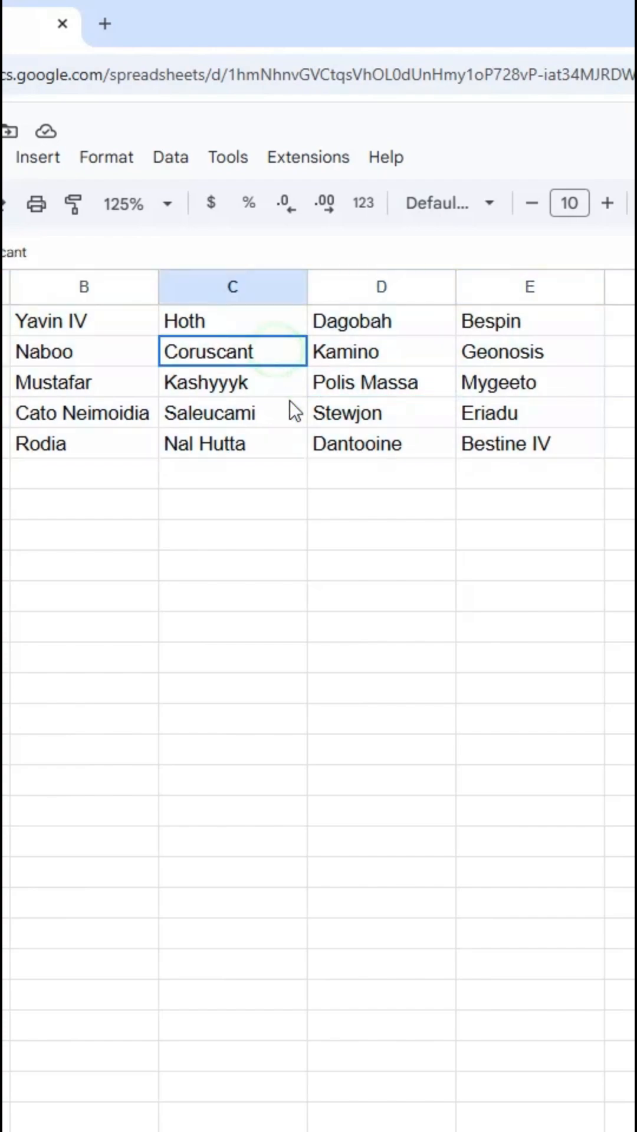
drag(231, 351, 484, 413)
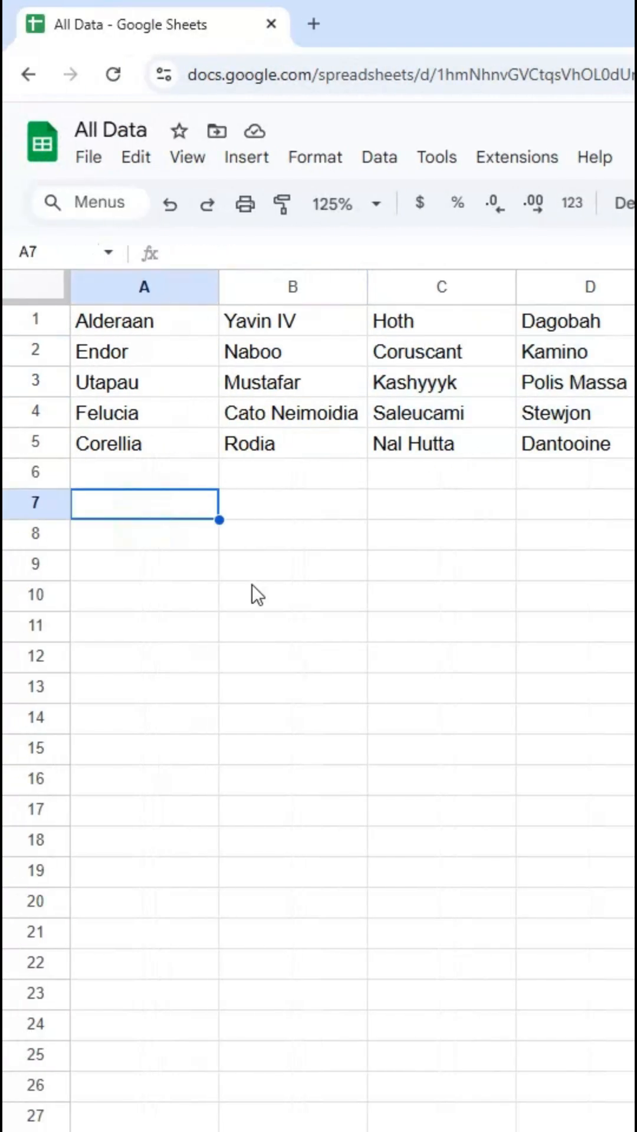
text(=off)
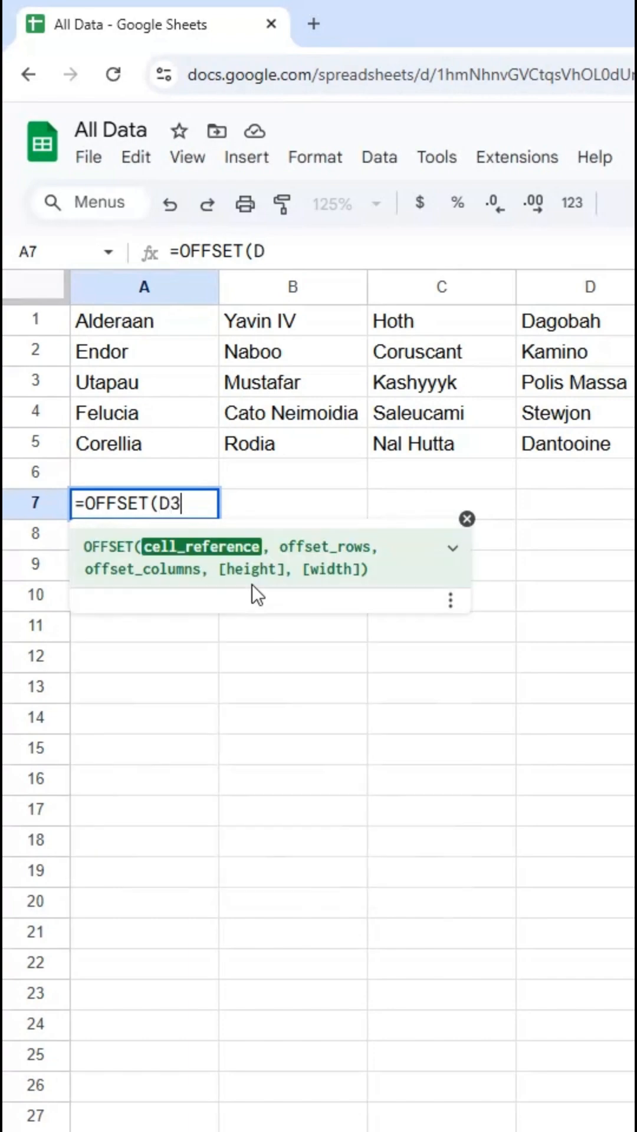
text(,)
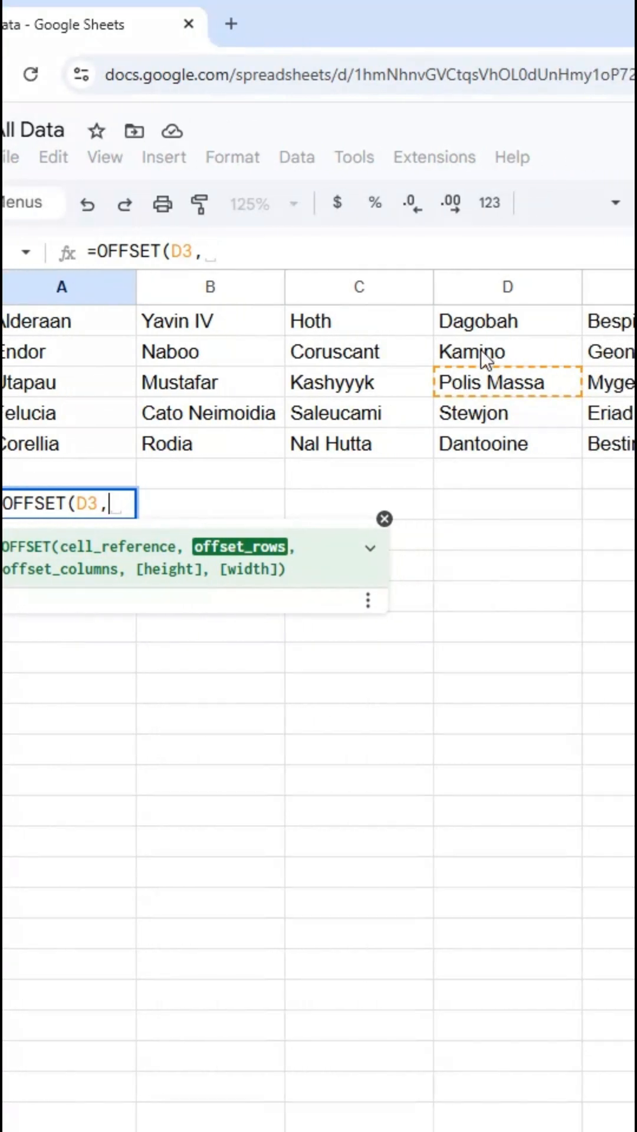
text(-1)
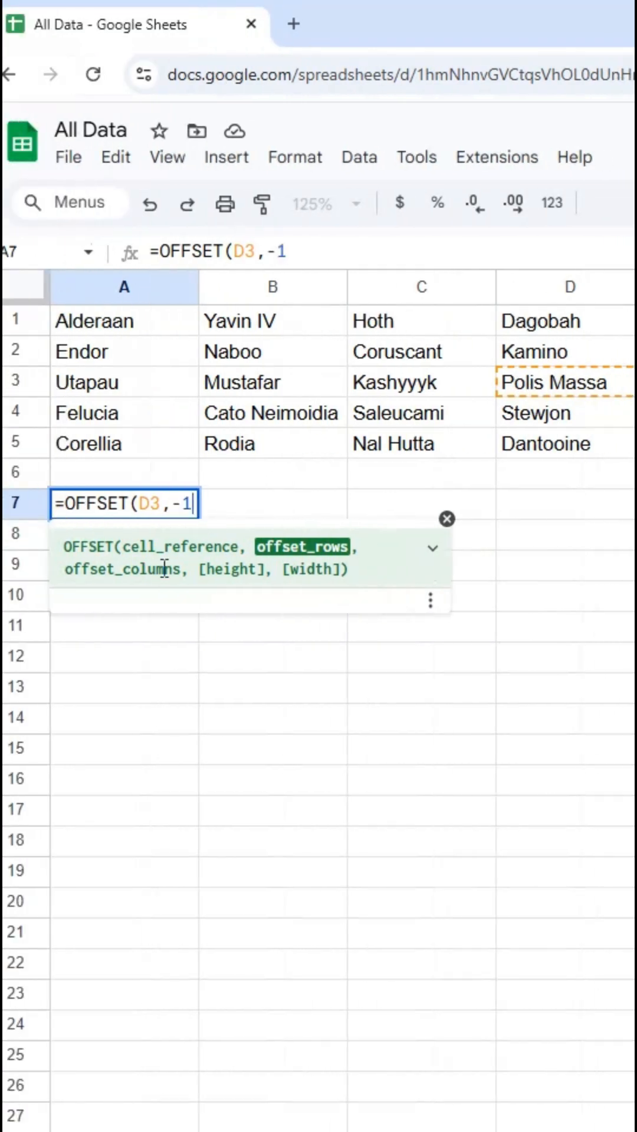
text(,)
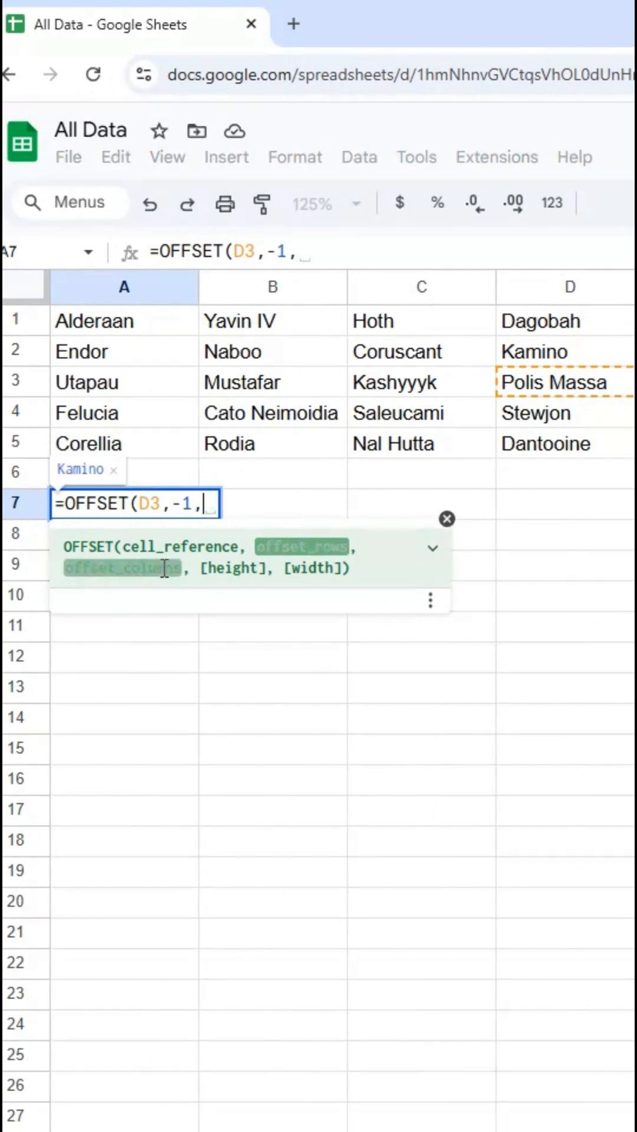
text(-1)
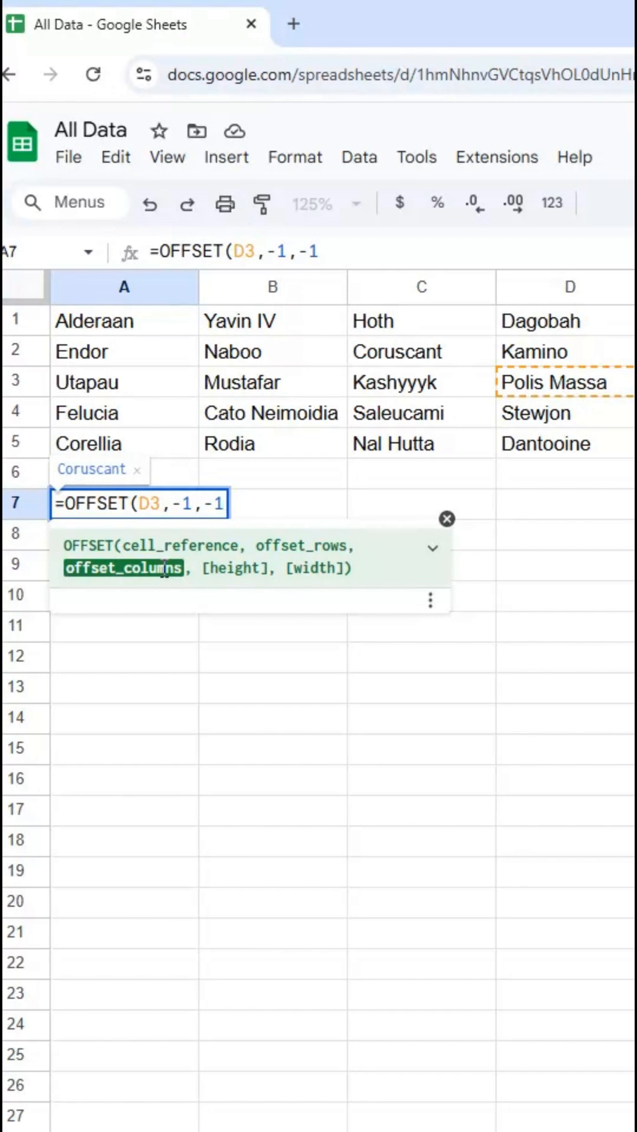
text(,3)
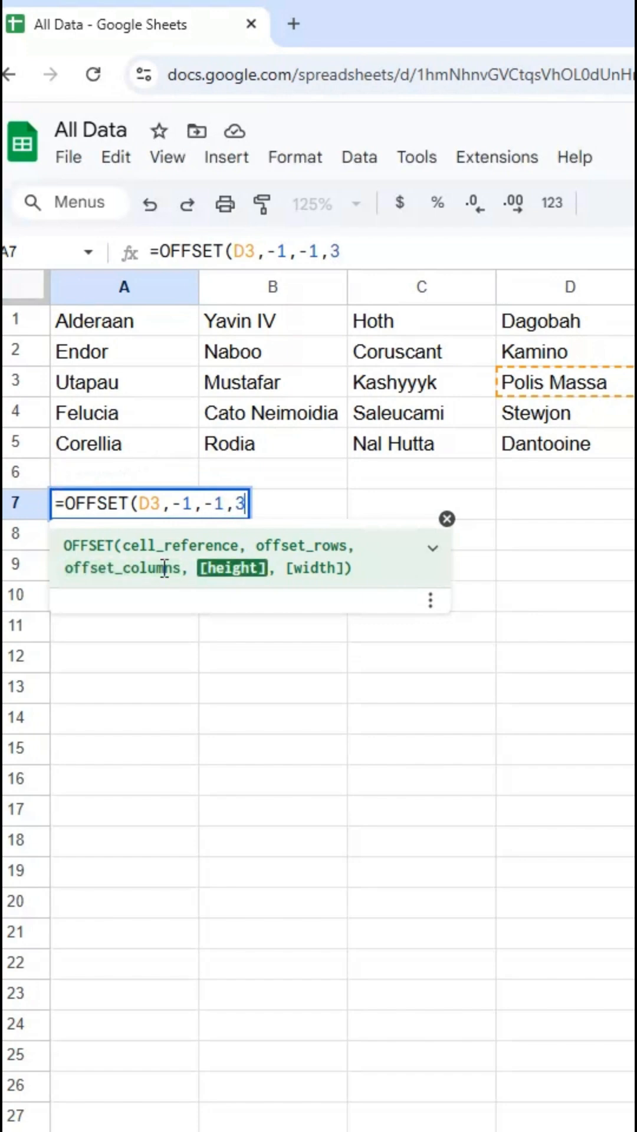
text(,3))
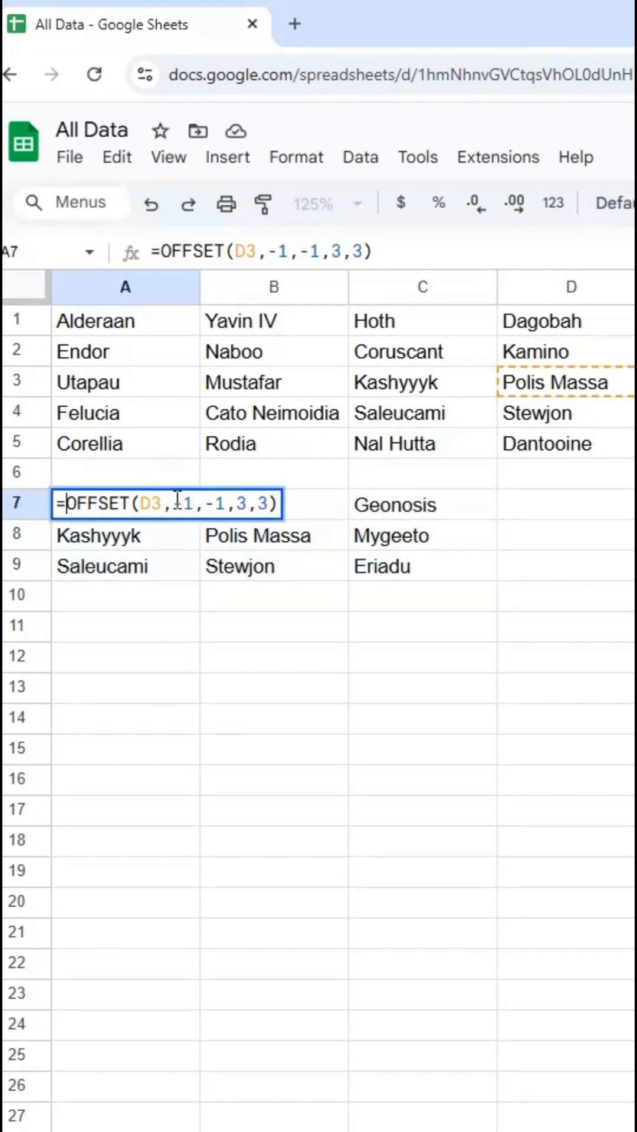
text(TOCOL()
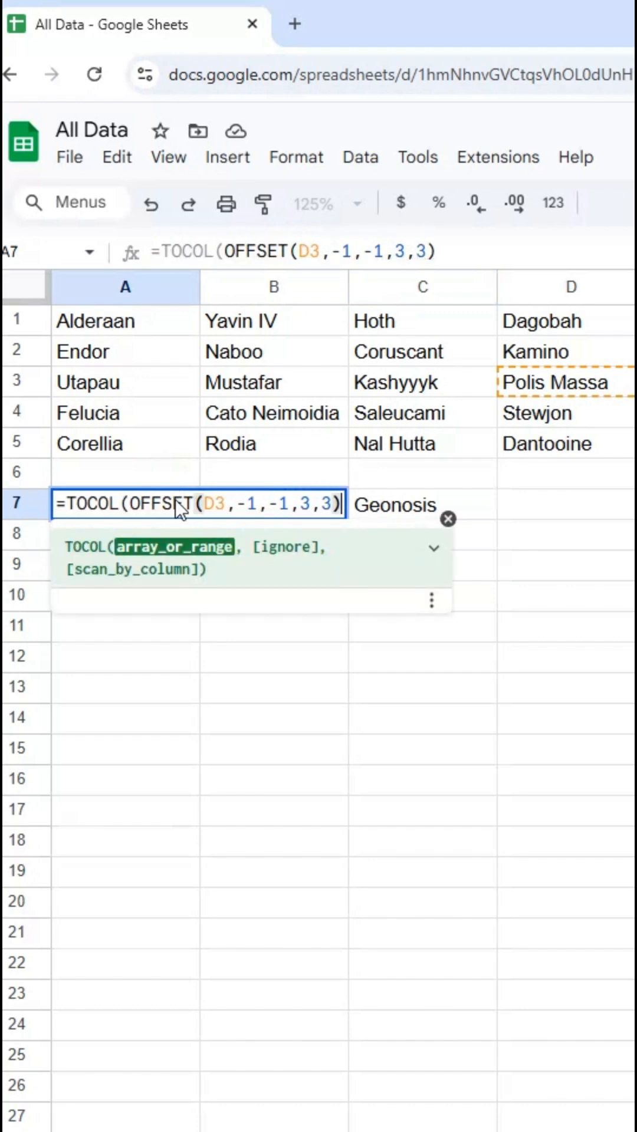
key(Enter)
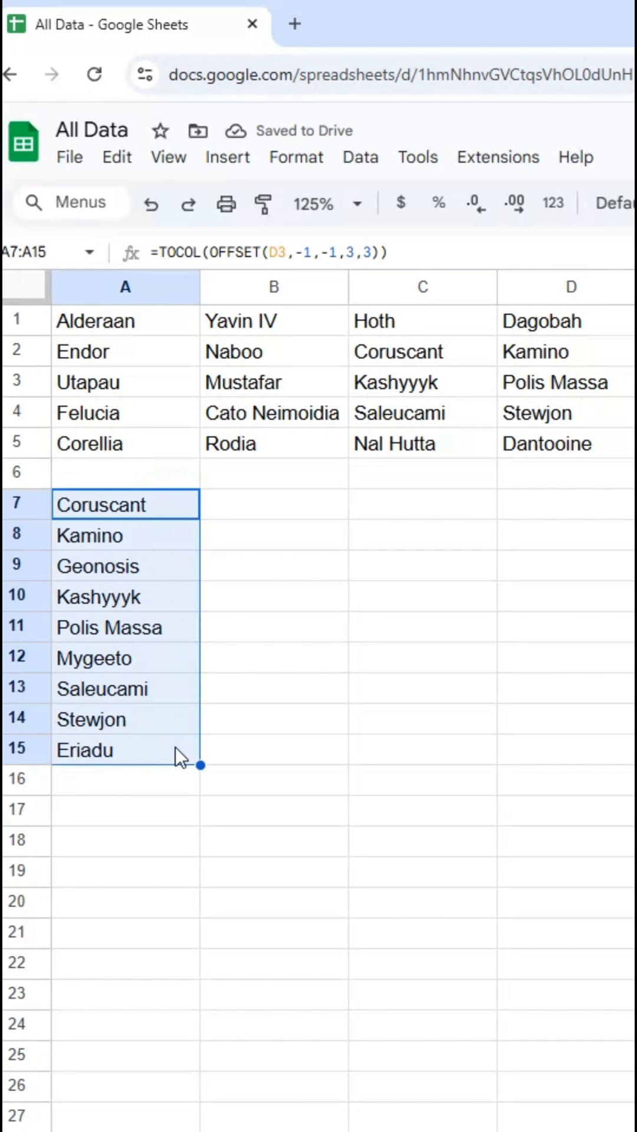
scroll(right, 3)
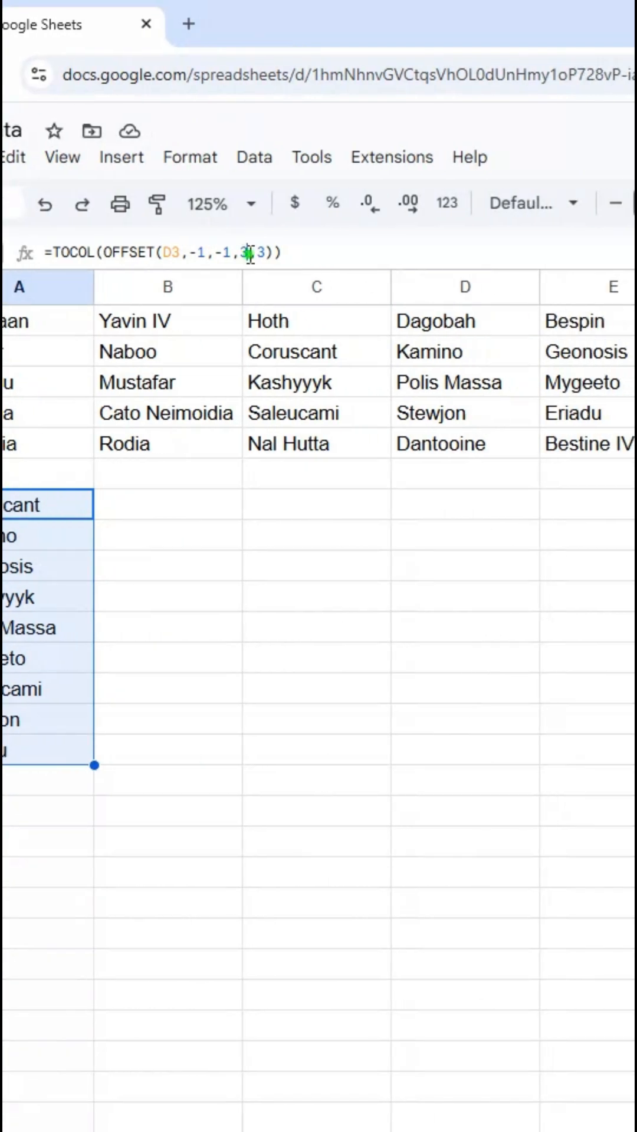
- Change the OFFSET height argument in the A7 formula from 3 to 4
text(4)
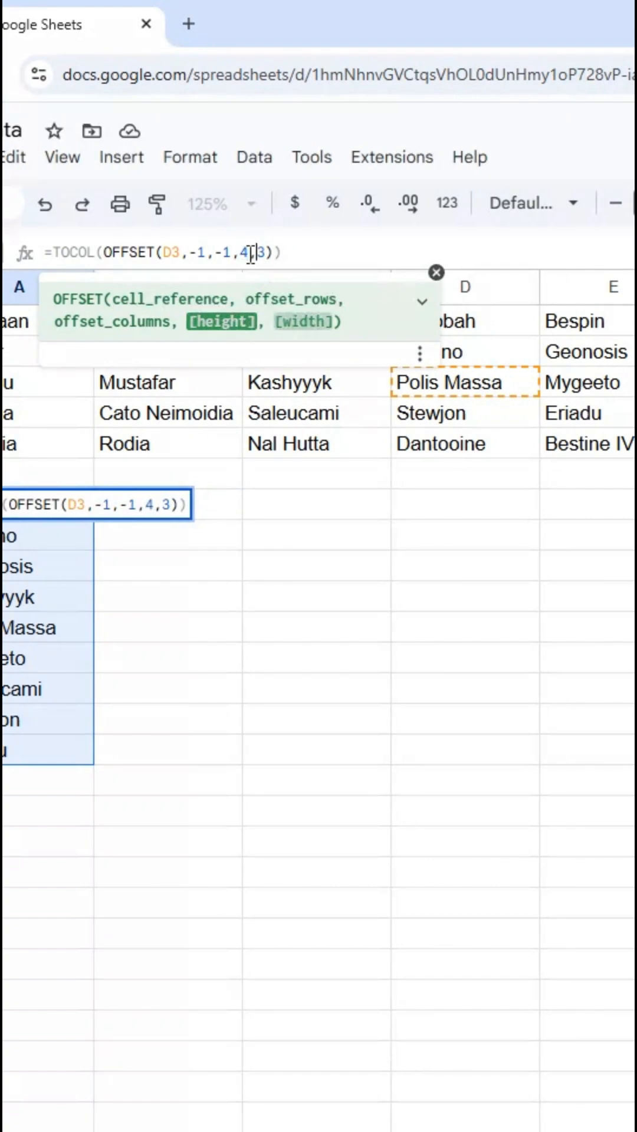